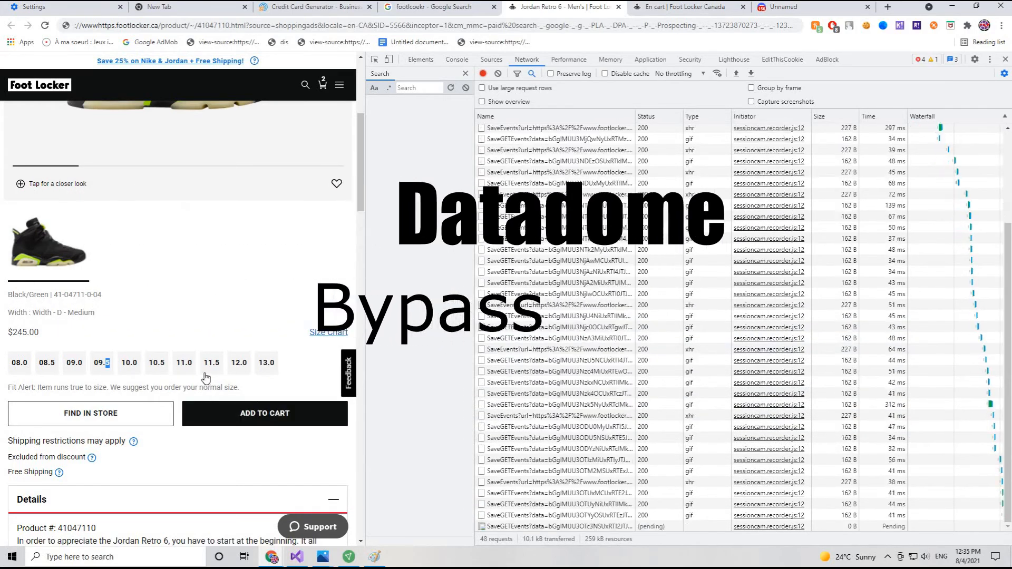
- Load the Foot Locker checkout page so the Network panel logs its SaveEvents requests
left_click(156, 362)
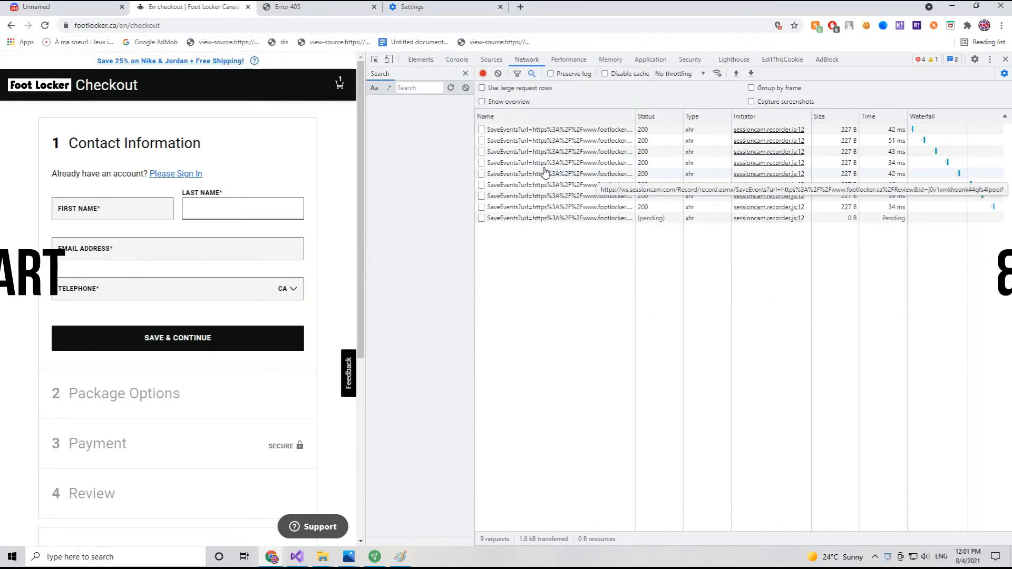
- Select the entries?timestamp cart POST request and view its Headers, showing status 200
left_click(555, 162)
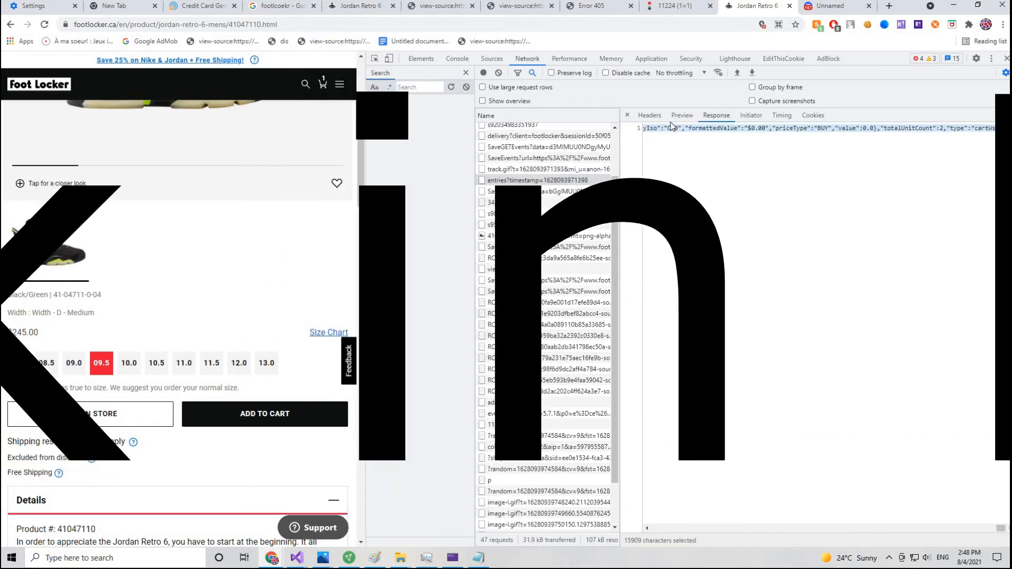
left_click(650, 115)
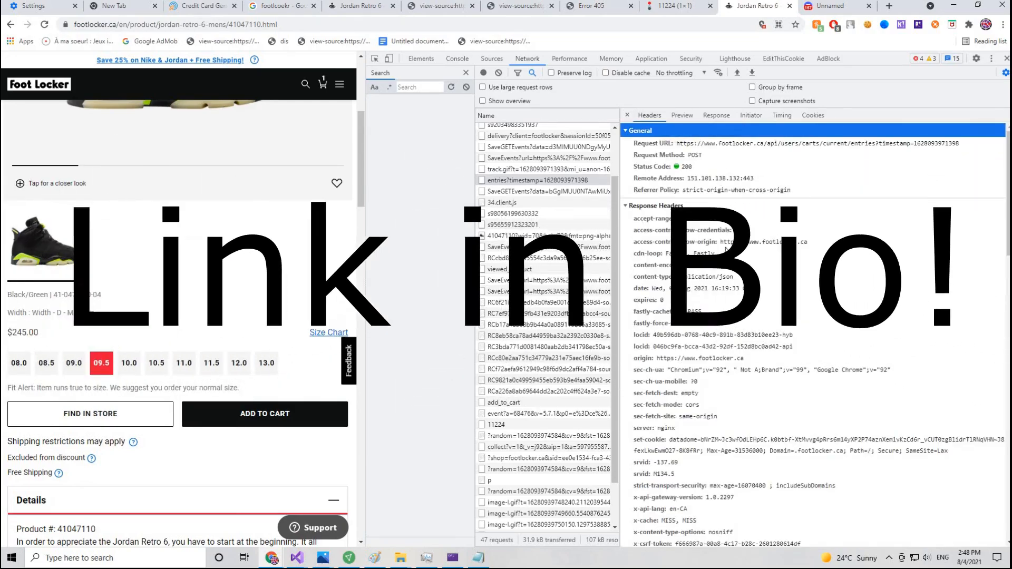